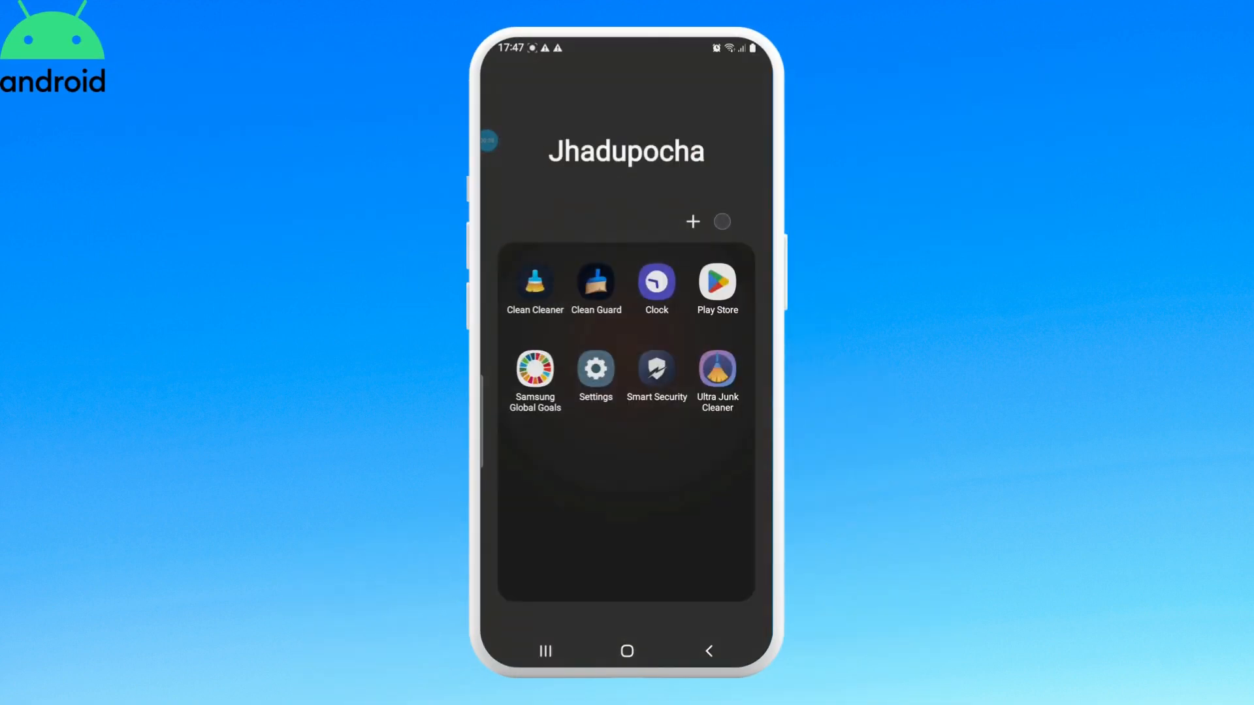
Step: Reach Location services through Settings > Location
{"action": "left_click", "coordinate": [595, 370]}
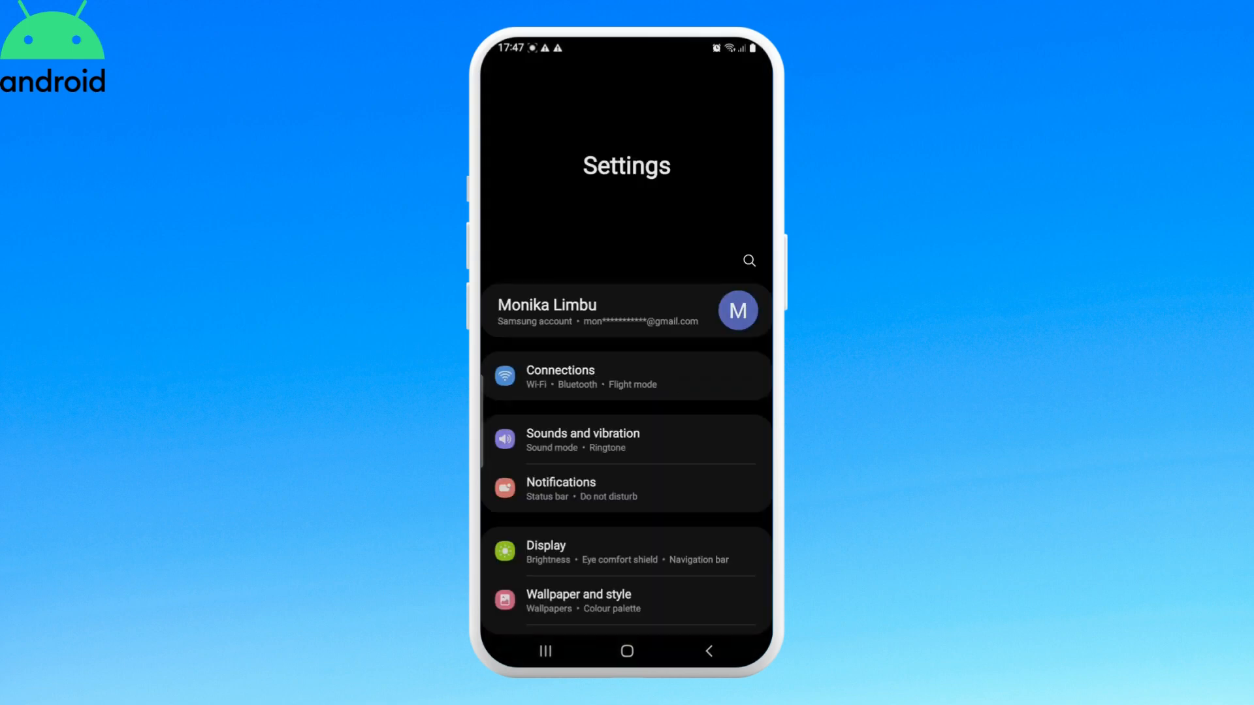
{"action": "scroll", "scroll_direction": "down", "scroll_amount": 3}
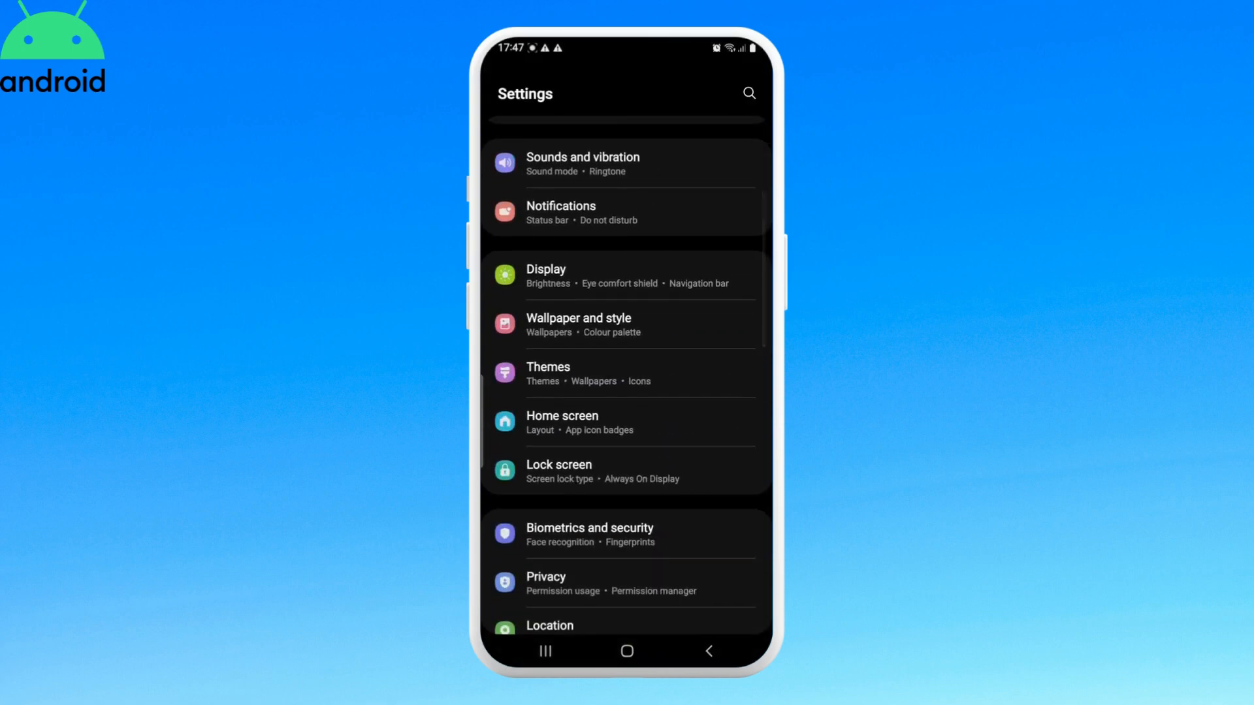
{"action": "scroll", "scroll_direction": "down", "scroll_amount": 3}
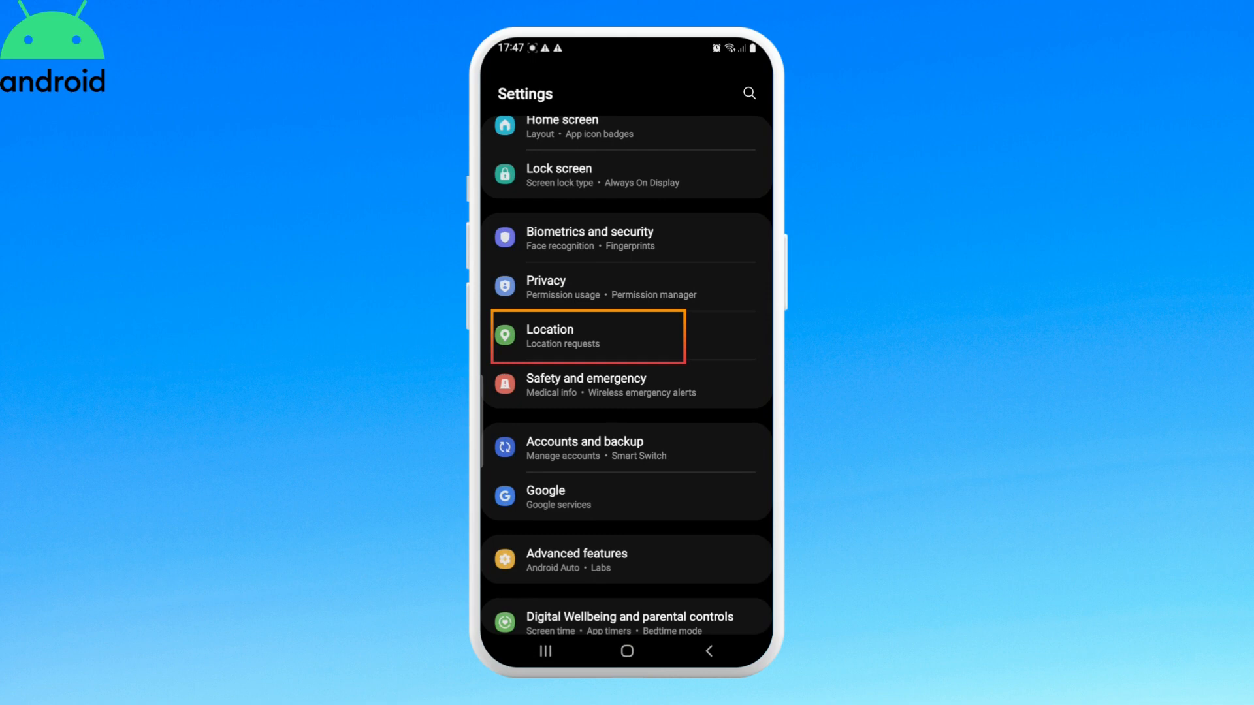
{"action": "left_click", "coordinate": [586, 335]}
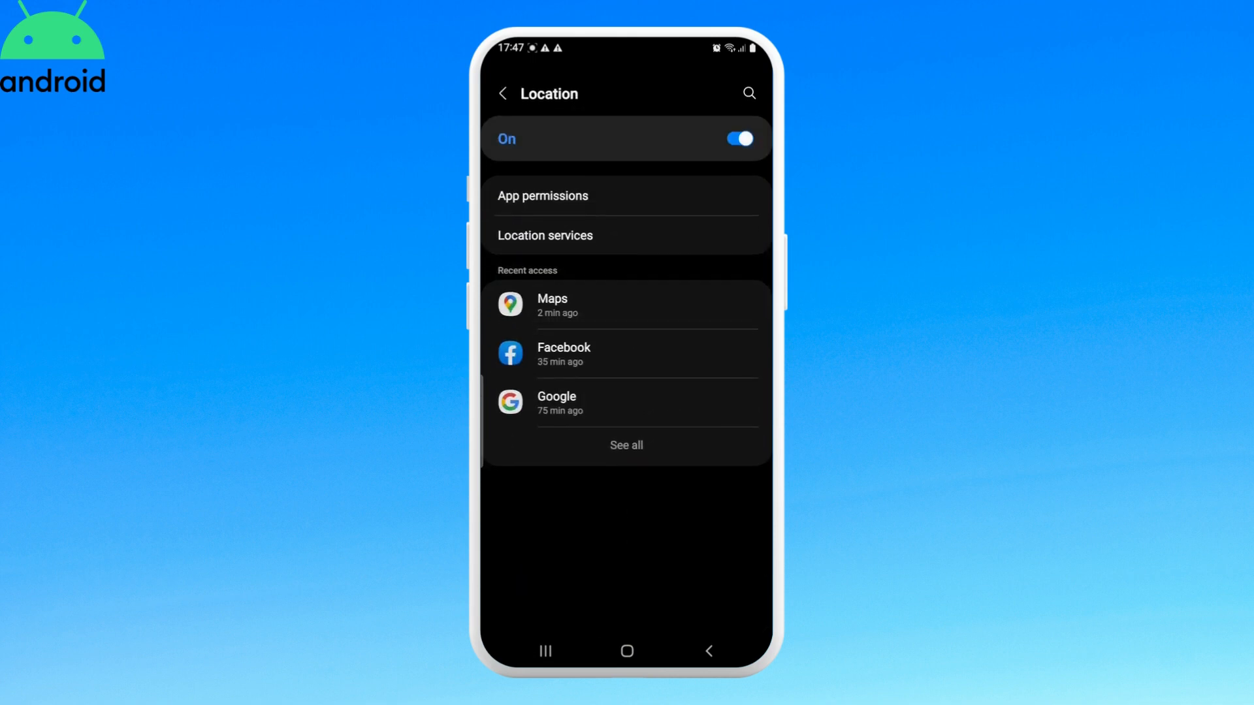
{"action": "left_click", "coordinate": [545, 235]}
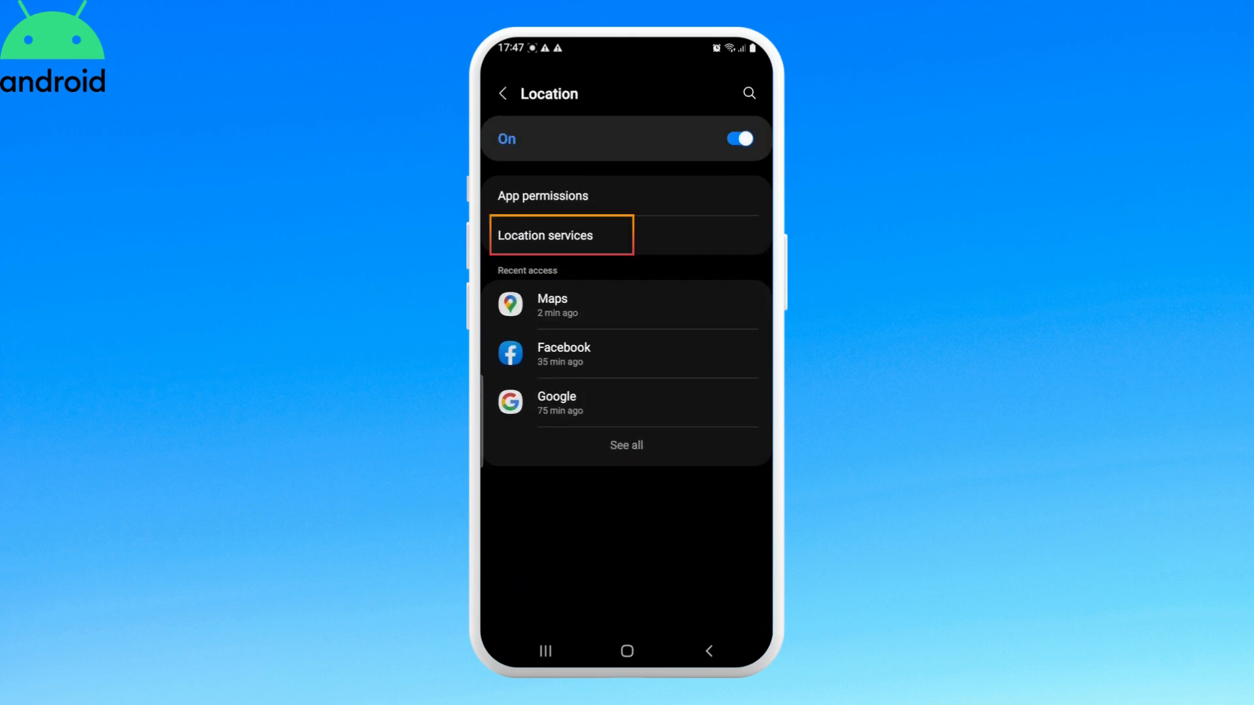
{"action": "left_click", "coordinate": [544, 235]}
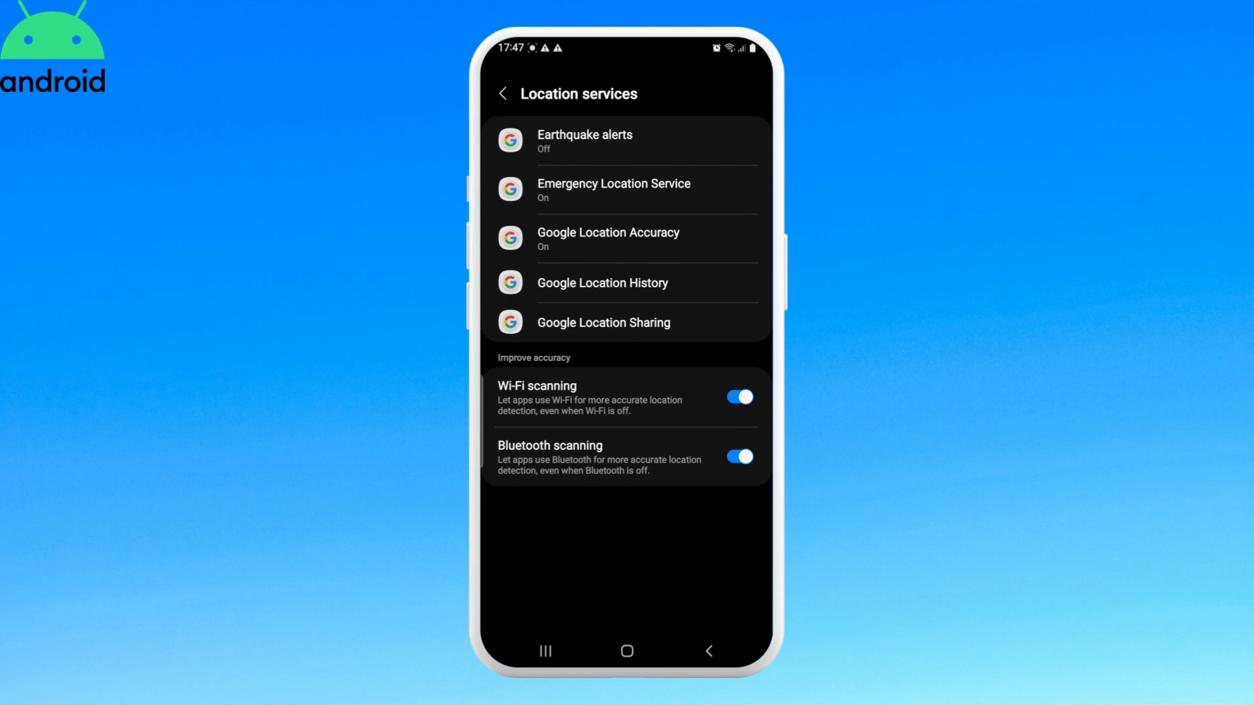
Step: Switch on Earthquake alerts in its settings page
{"action": "left_click", "coordinate": [583, 140]}
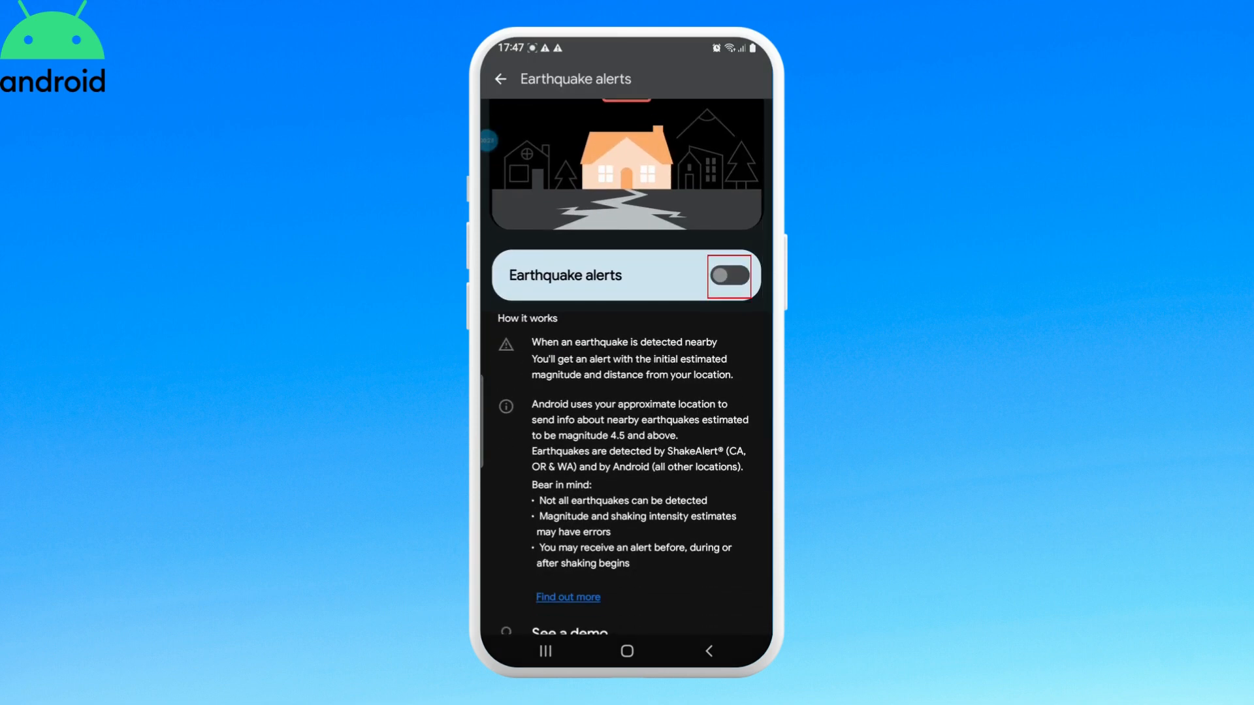
{"action": "left_click", "coordinate": [727, 276]}
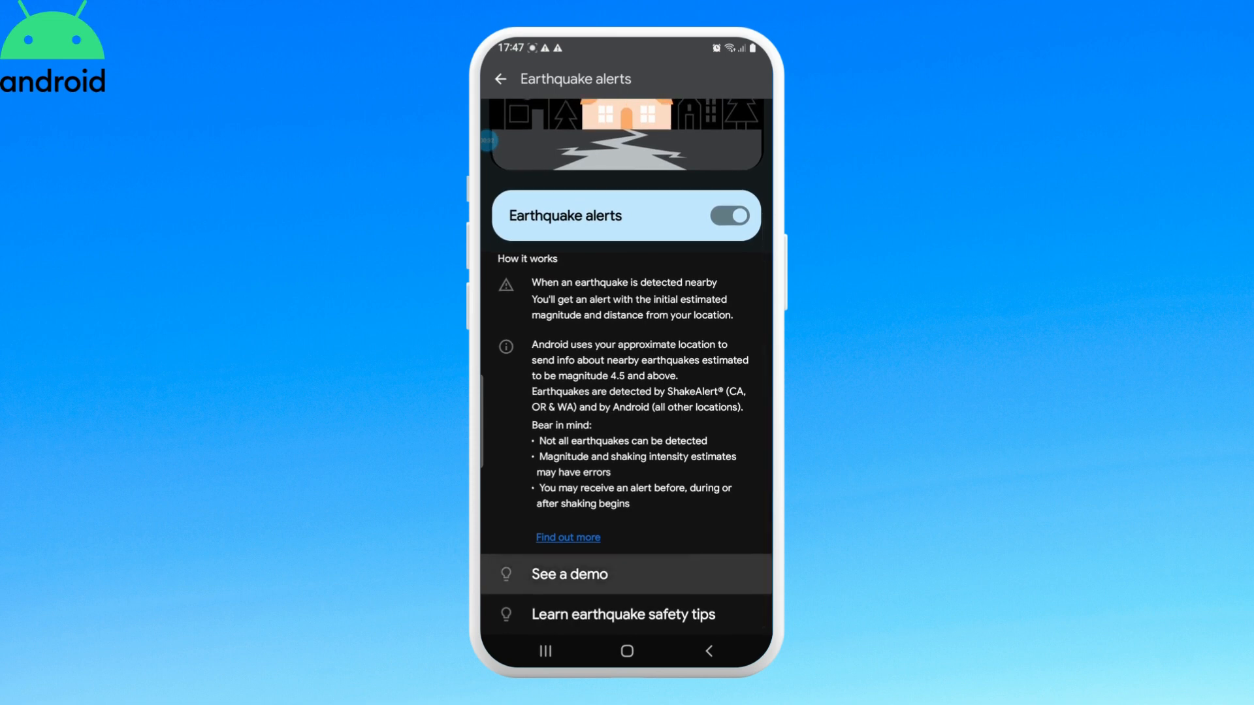
{"action": "left_click", "coordinate": [570, 573]}
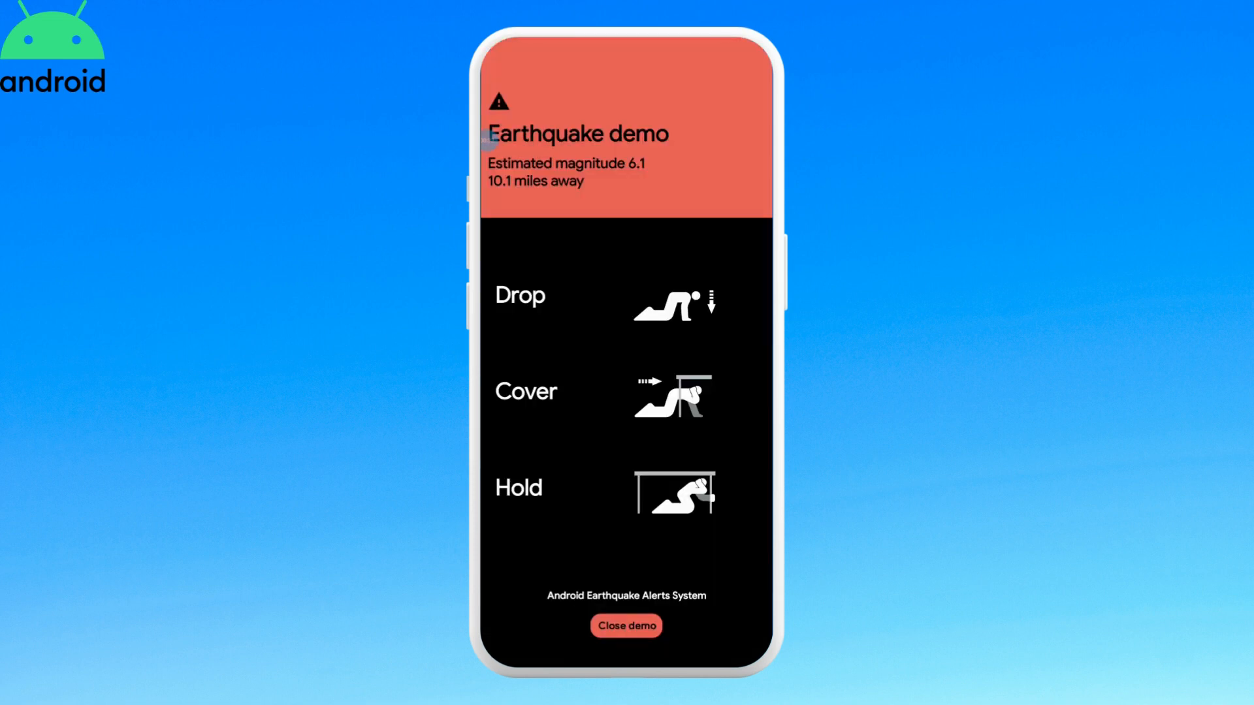
{"action": "left_click", "coordinate": [626, 626]}
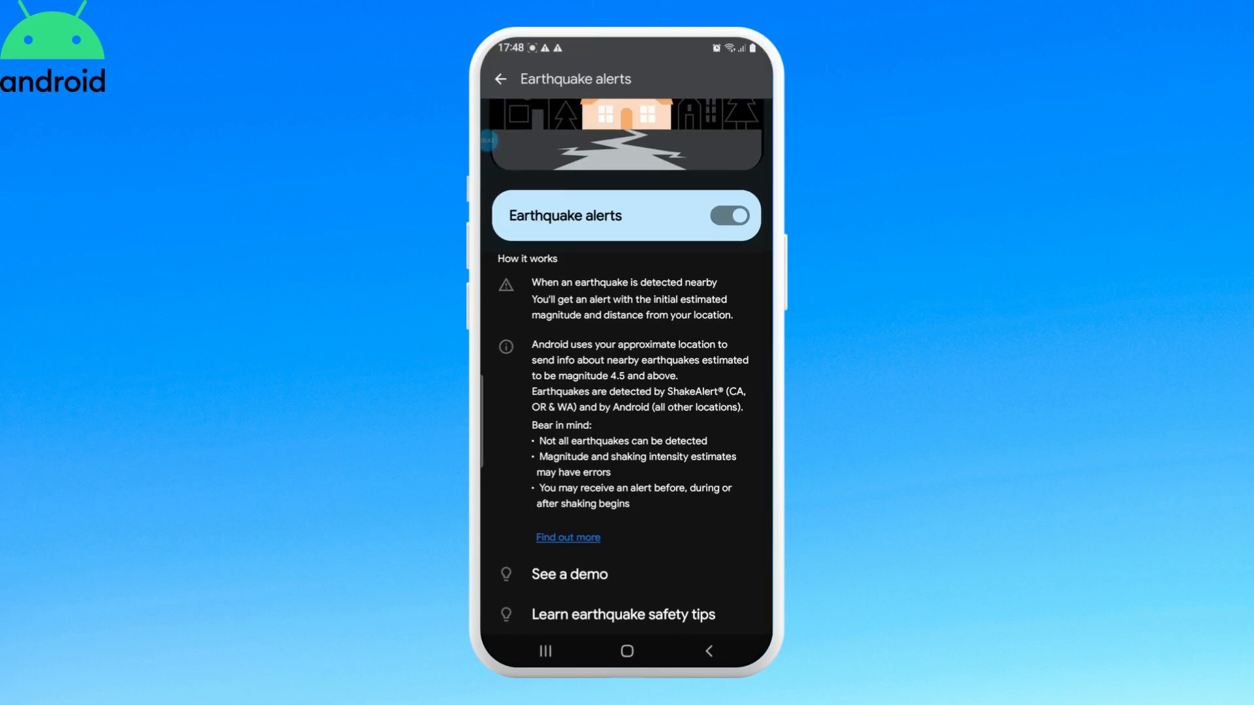